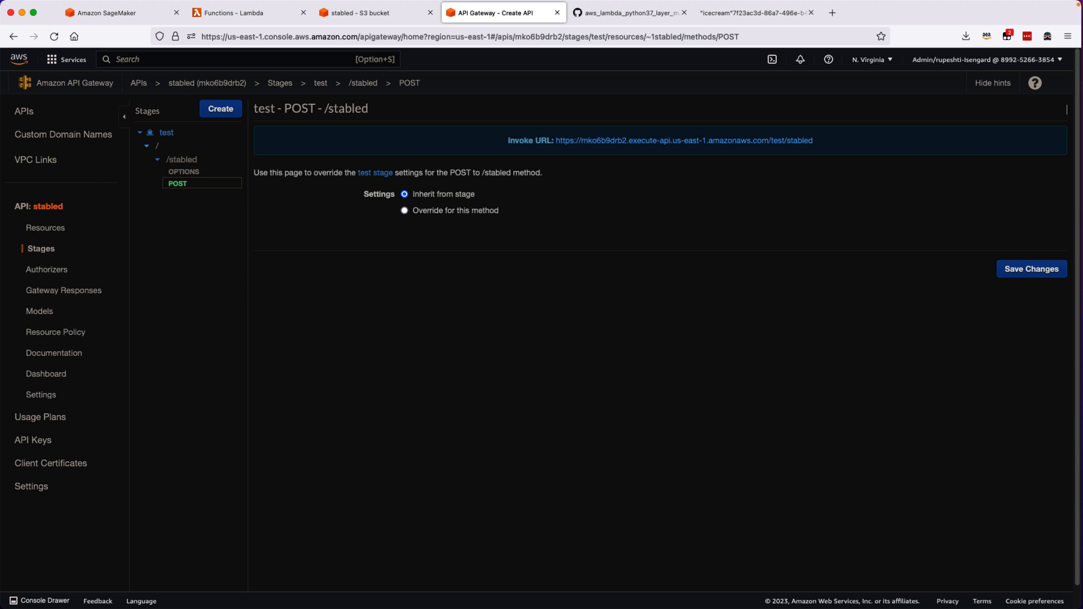
mouse_move(986, 231)
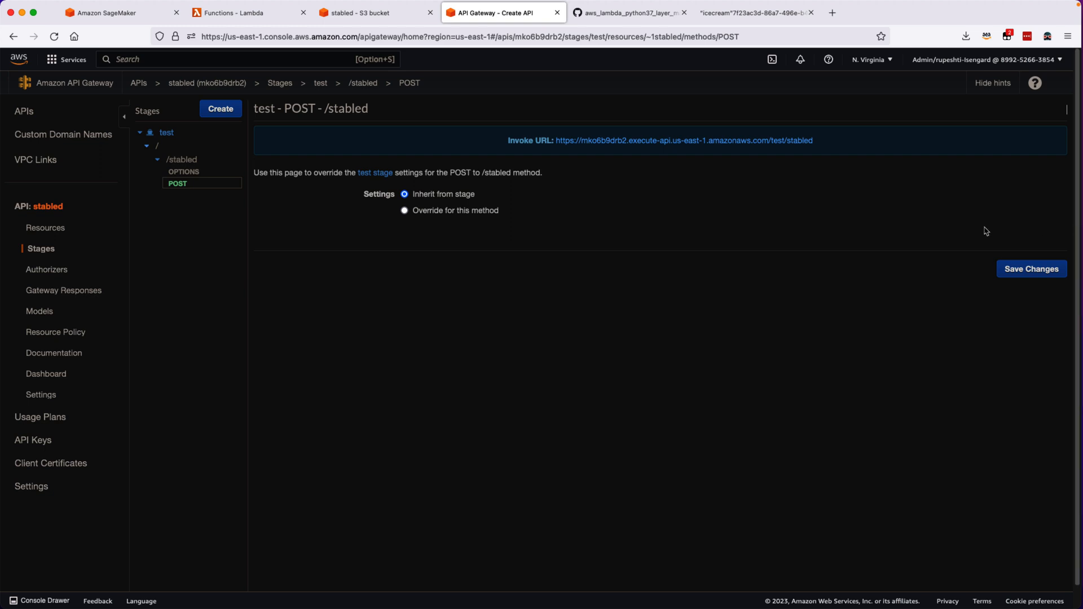
mouse_move(753, 244)
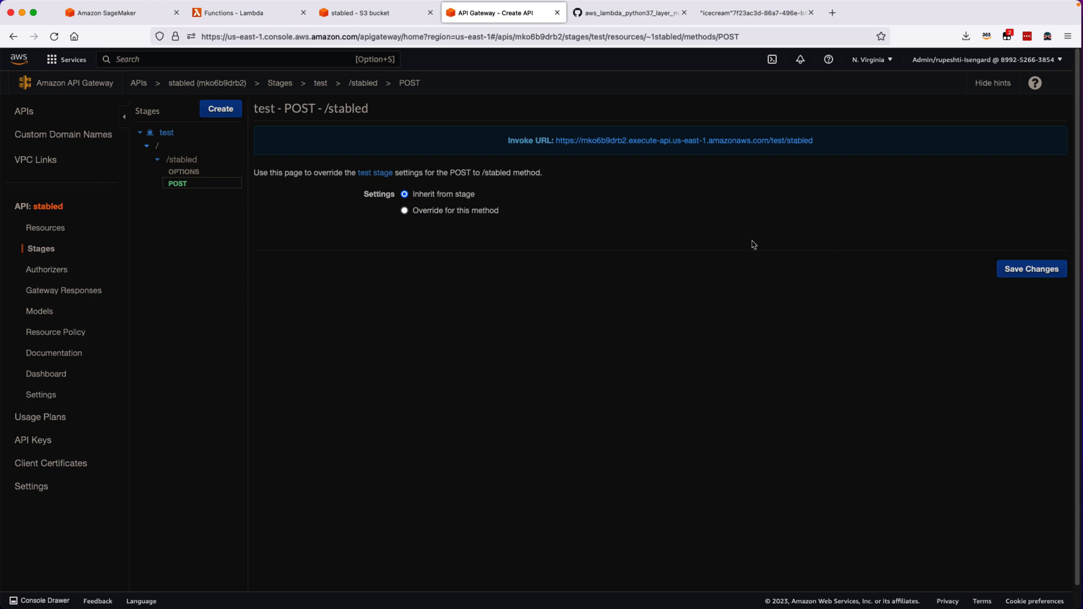
mouse_move(674, 252)
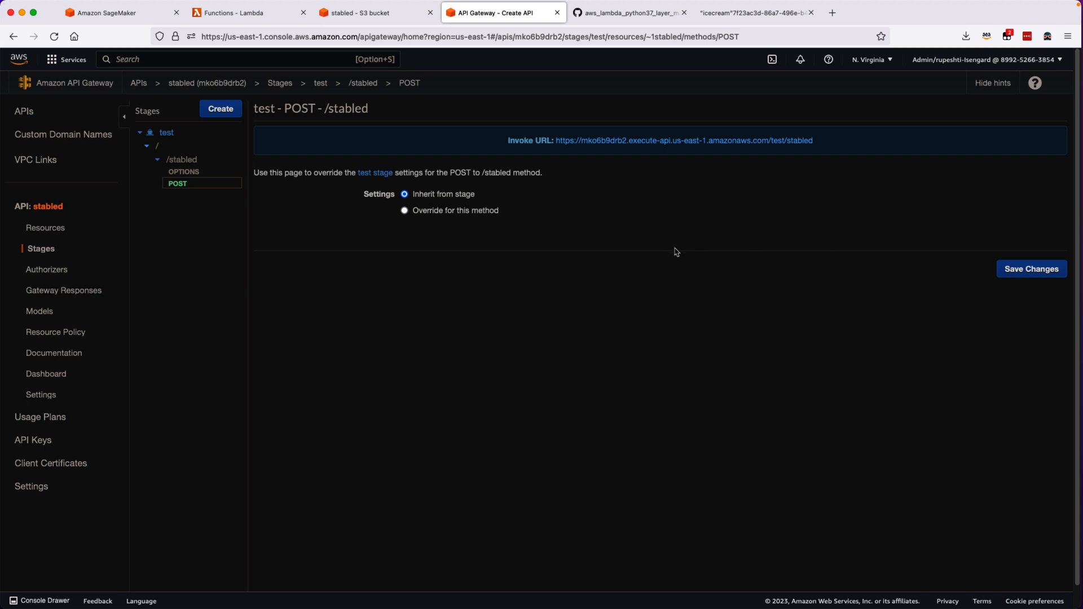
mouse_move(600, 264)
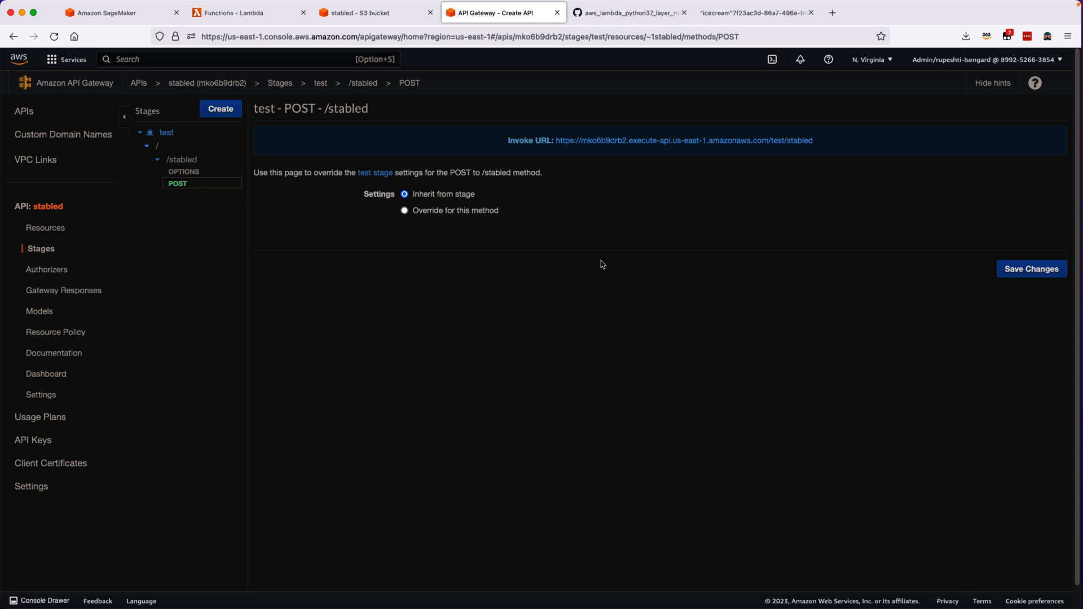
mouse_move(562, 273)
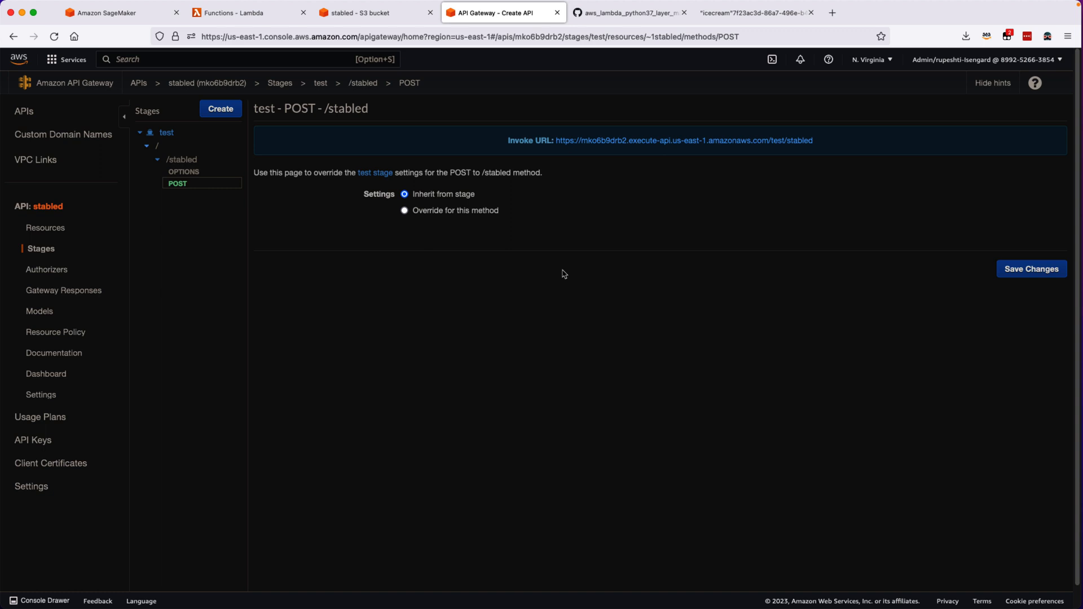
mouse_move(550, 277)
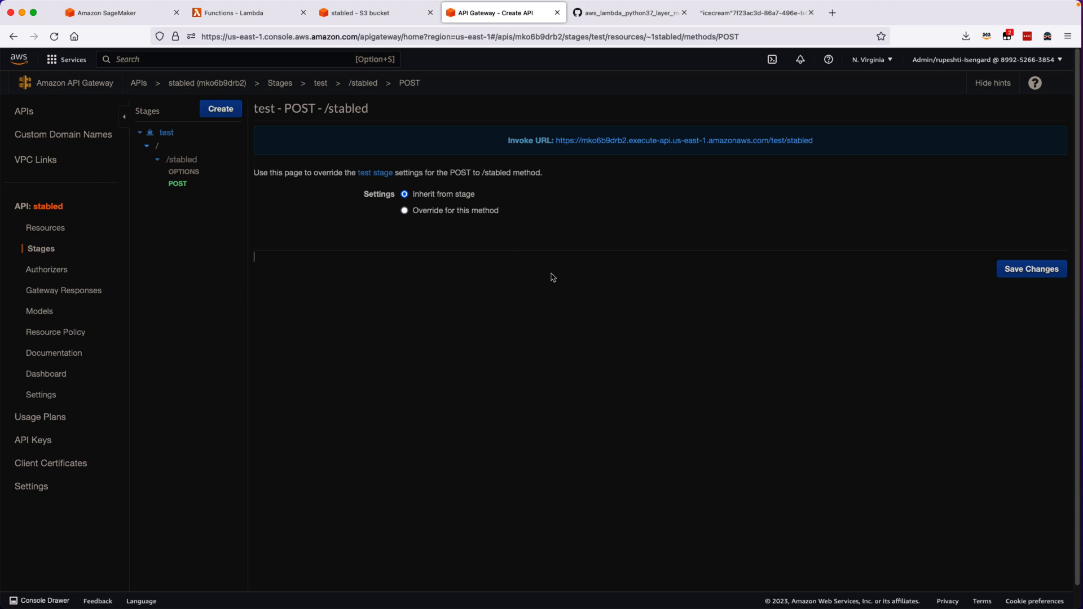
mouse_move(551, 277)
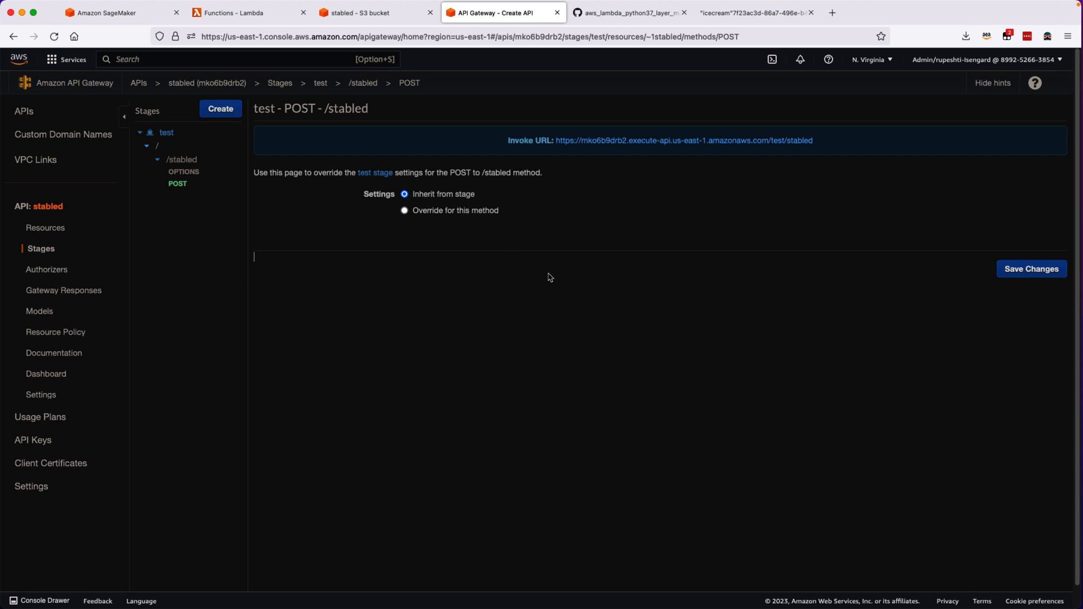
mouse_move(529, 270)
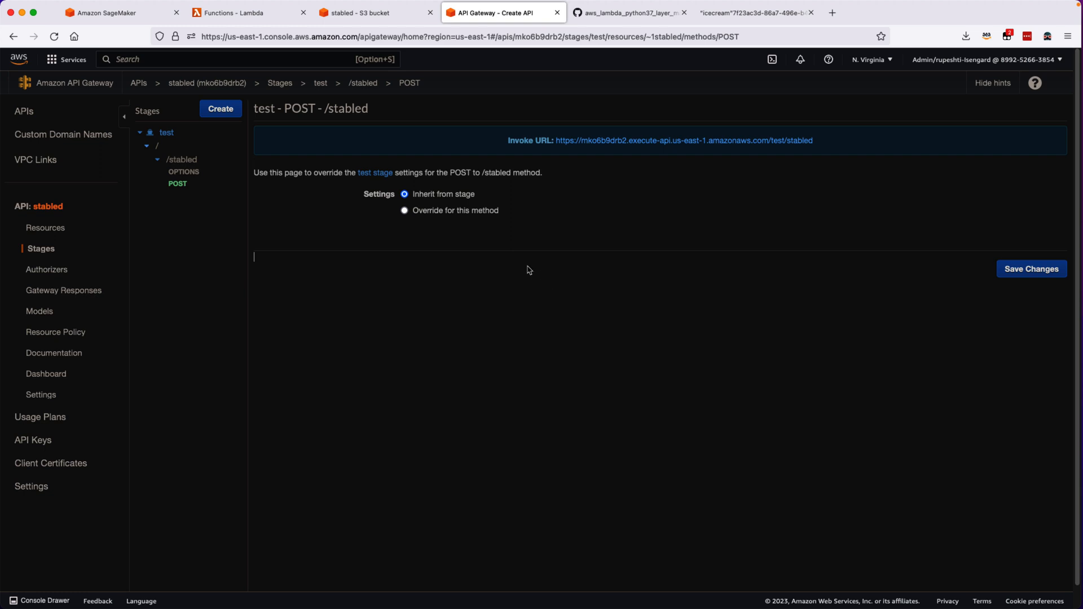
mouse_move(508, 262)
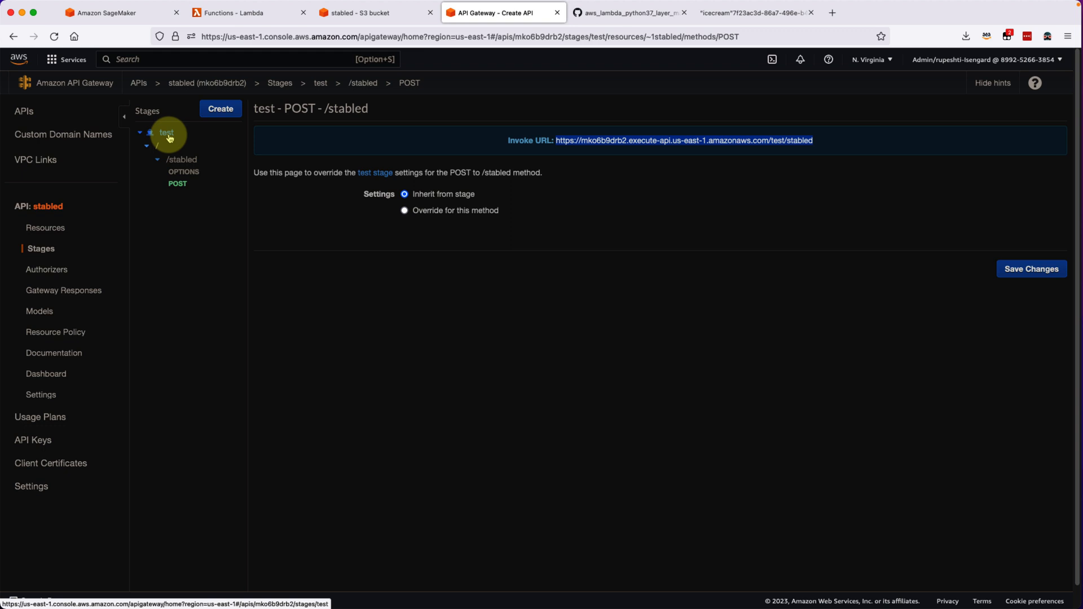
- Export the test stage as a Swagger + Postman Extensions JSON file
click(167, 132)
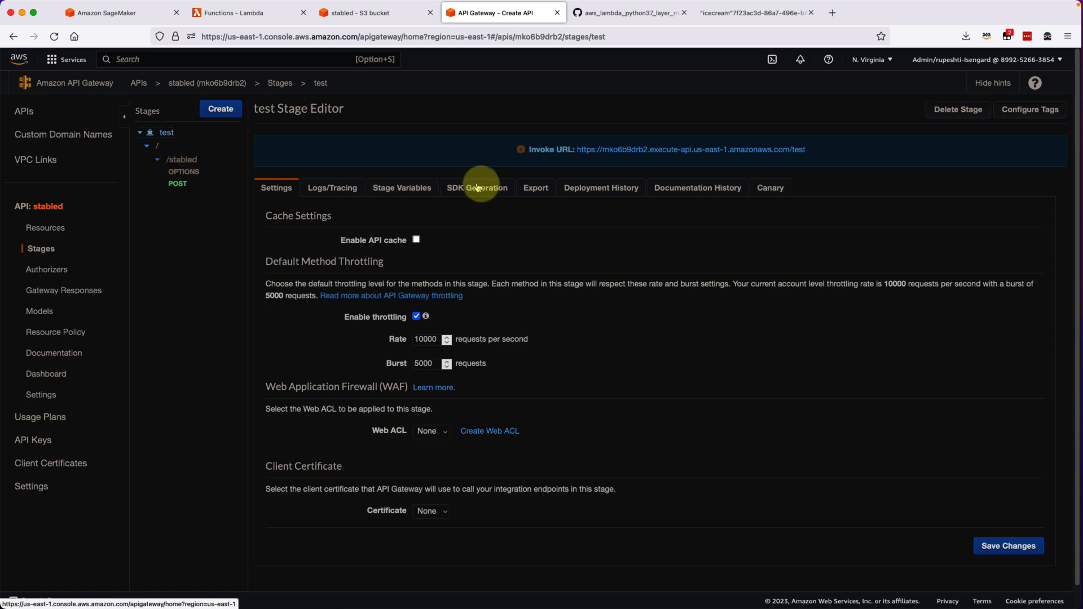
click(535, 187)
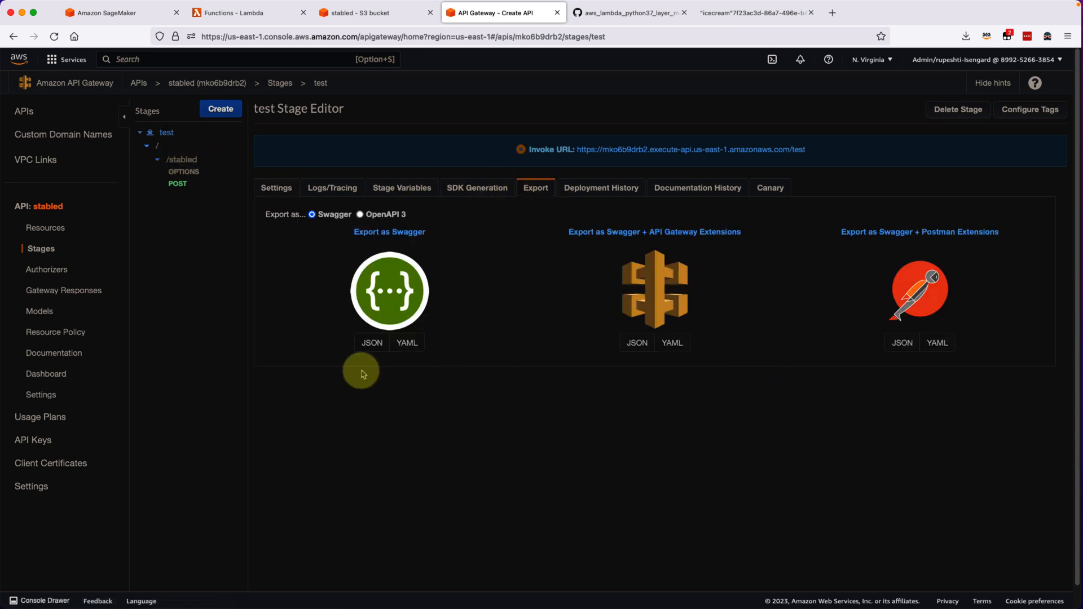
mouse_move(936, 343)
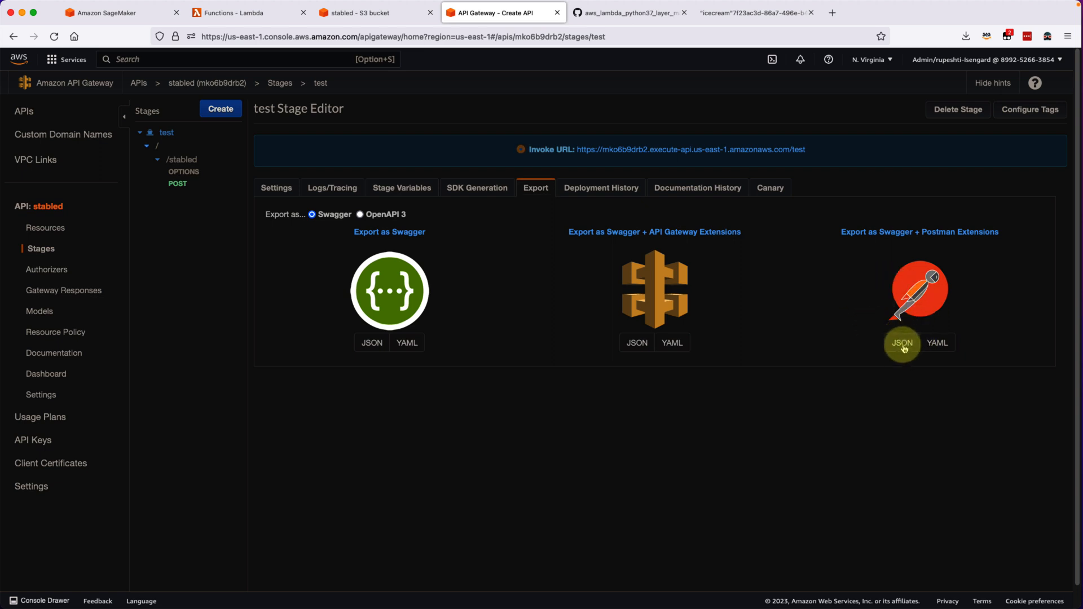
click(902, 343)
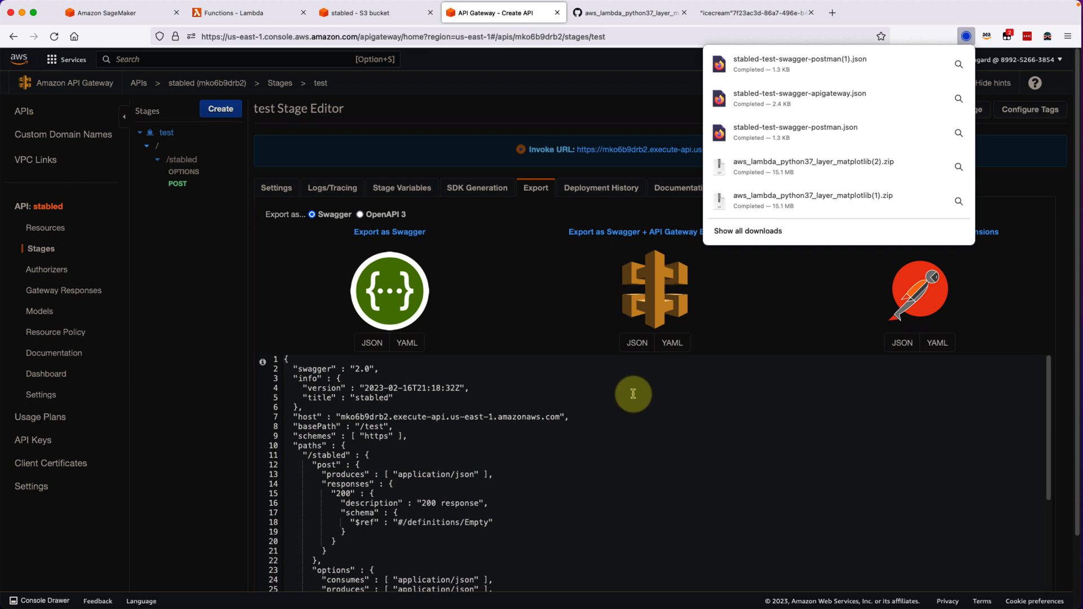
mouse_move(637, 394)
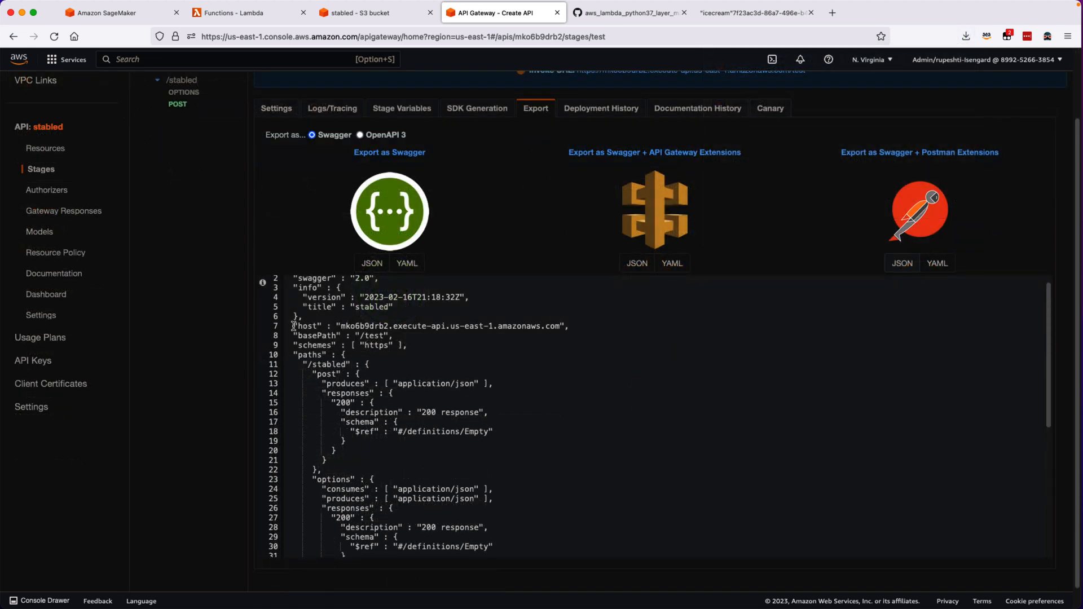
- Return to the stabled POST method page to get its invoke URL
click(570, 326)
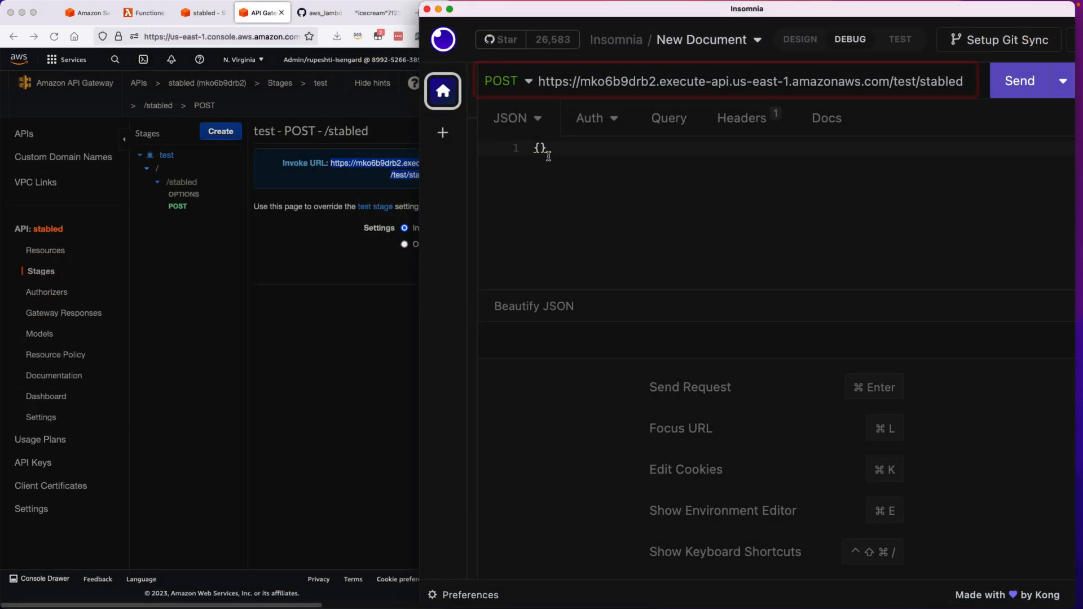
- Send the POST request with body {"data":"vanilla cake"}
click(722, 81)
text("da)
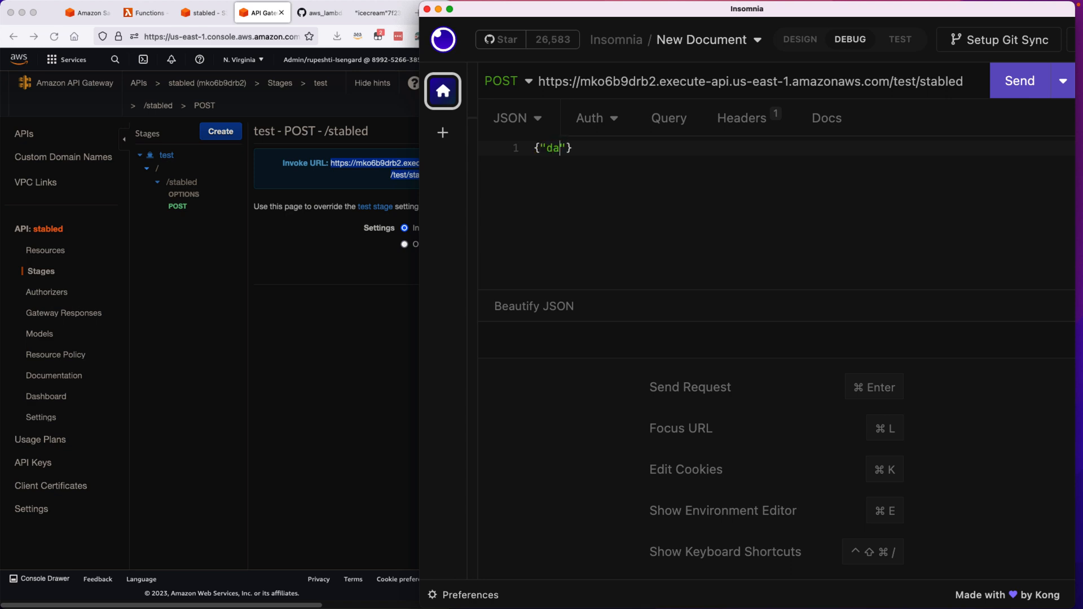
text(ta":")
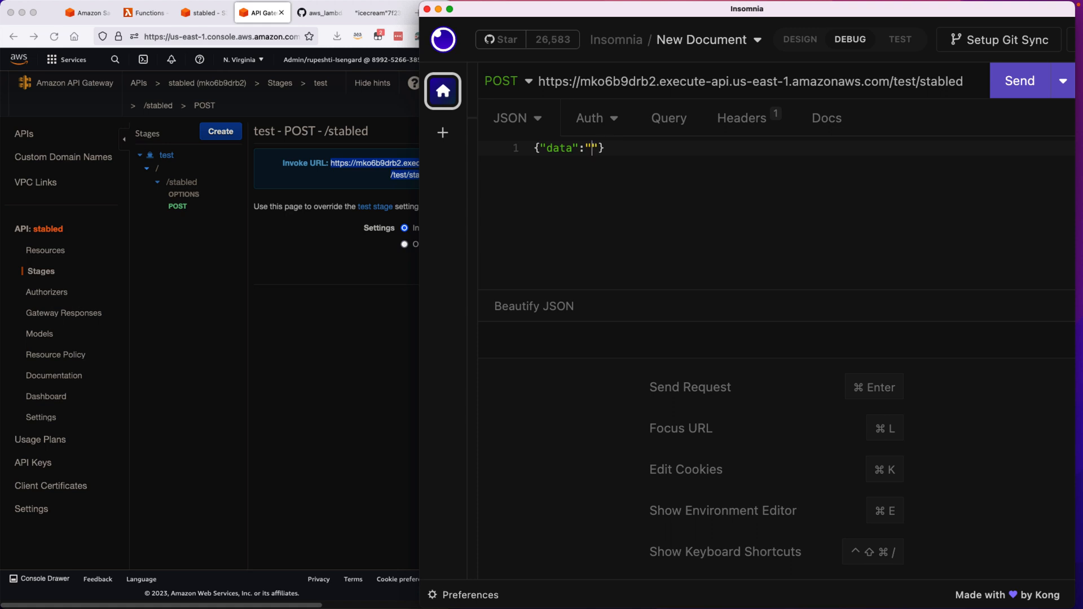
text(vanilla cake)
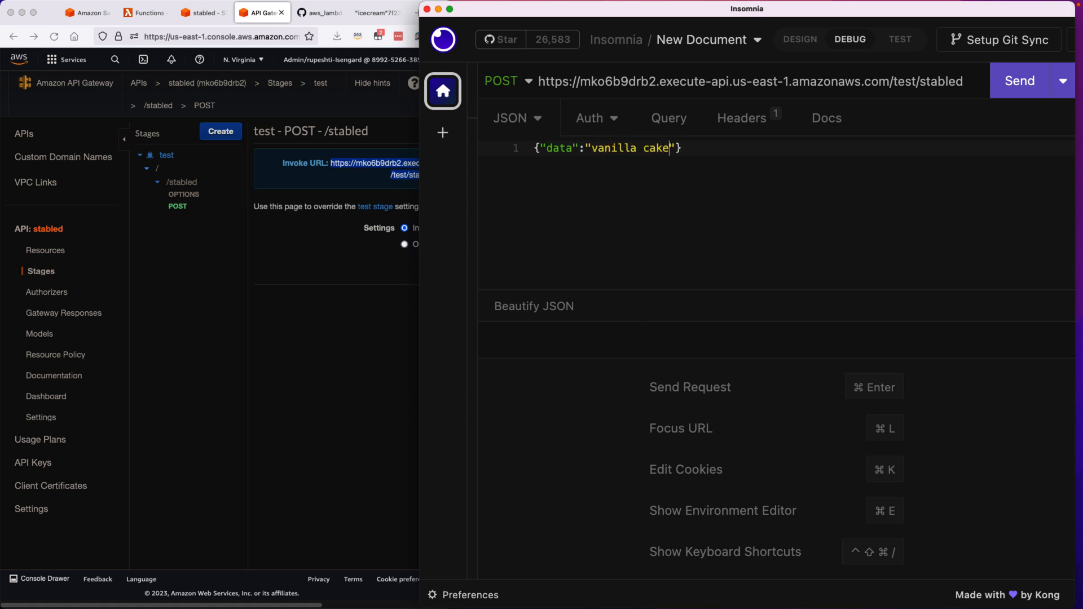
click(1019, 81)
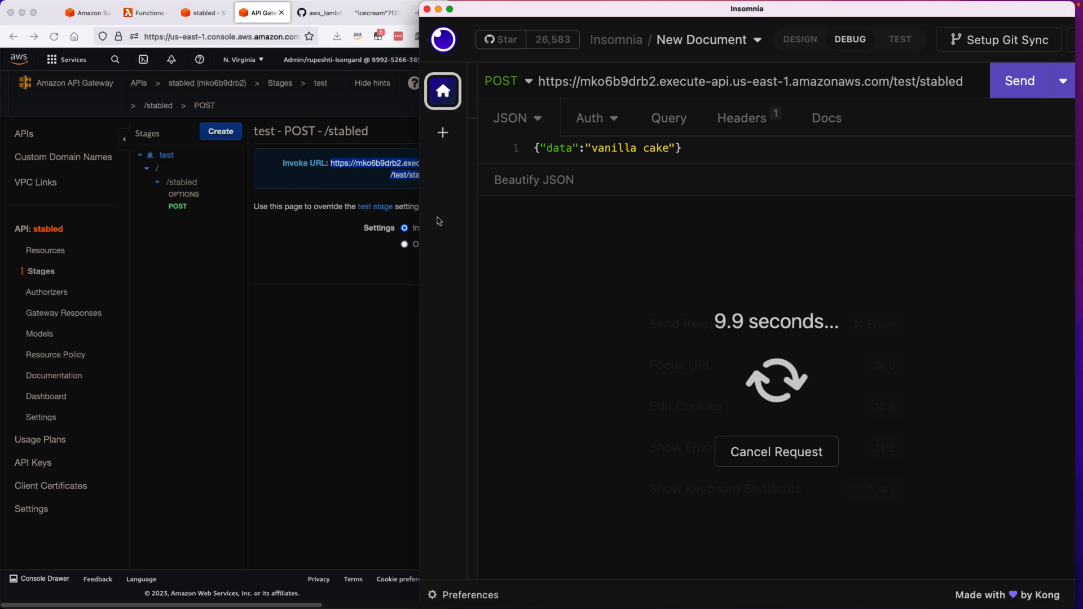
mouse_move(508, 251)
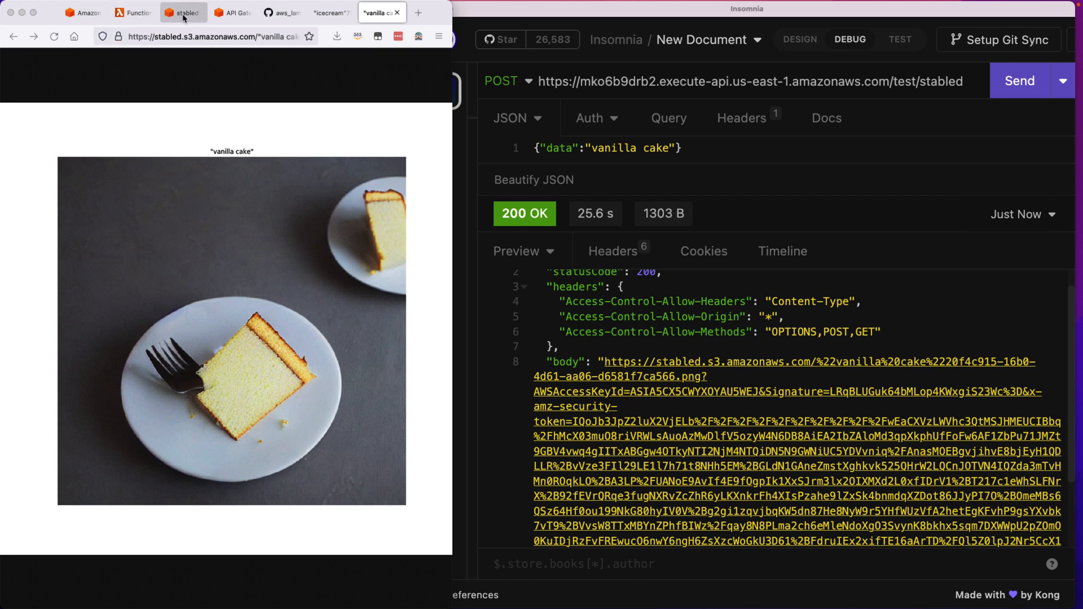
- Refresh the stabled S3 bucket's object list to show the new image
click(181, 12)
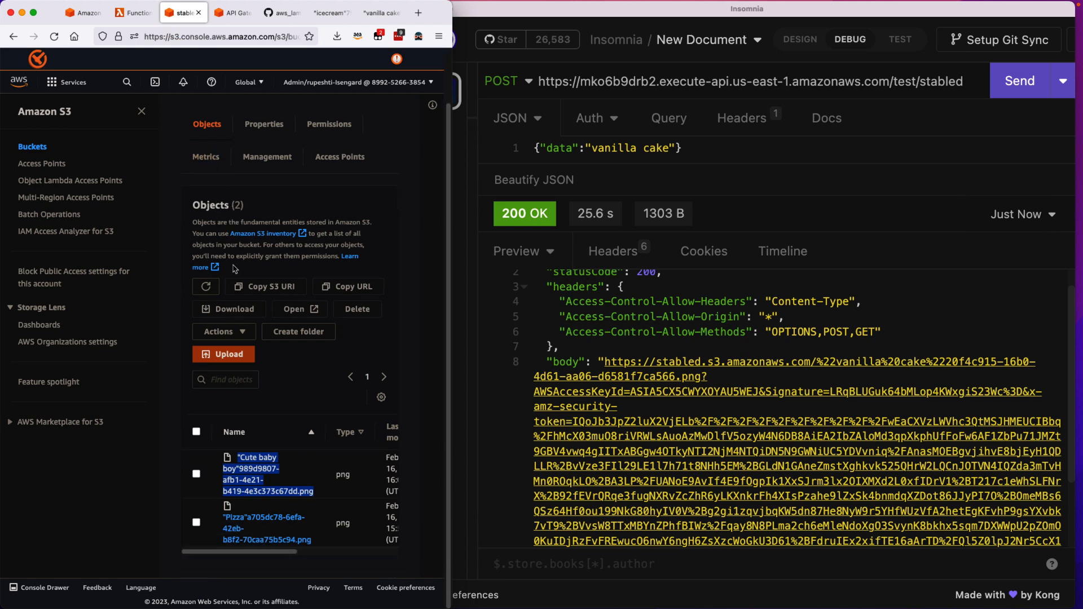
click(205, 286)
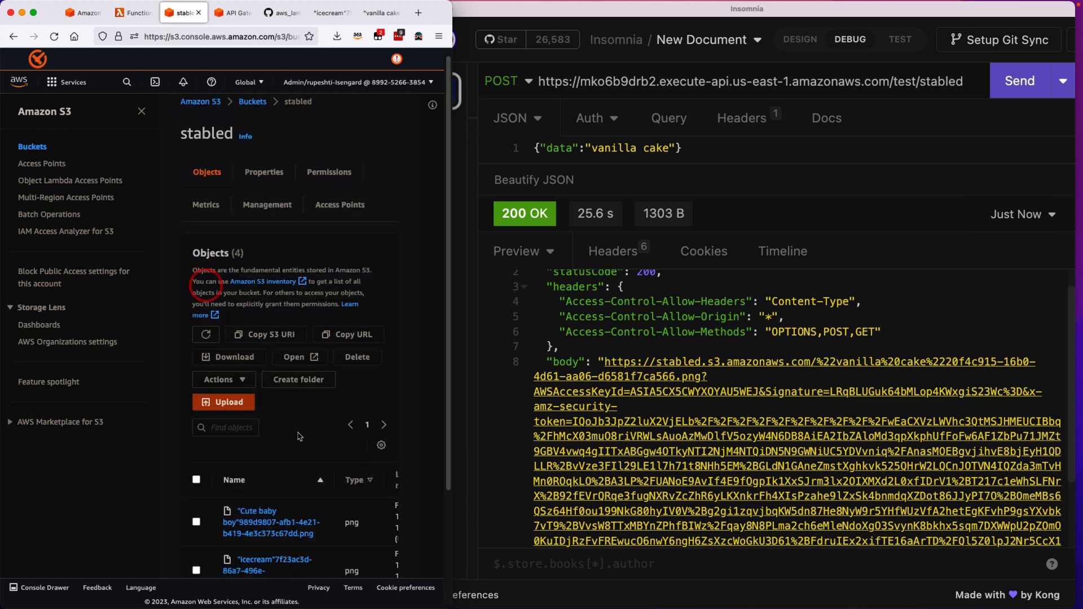